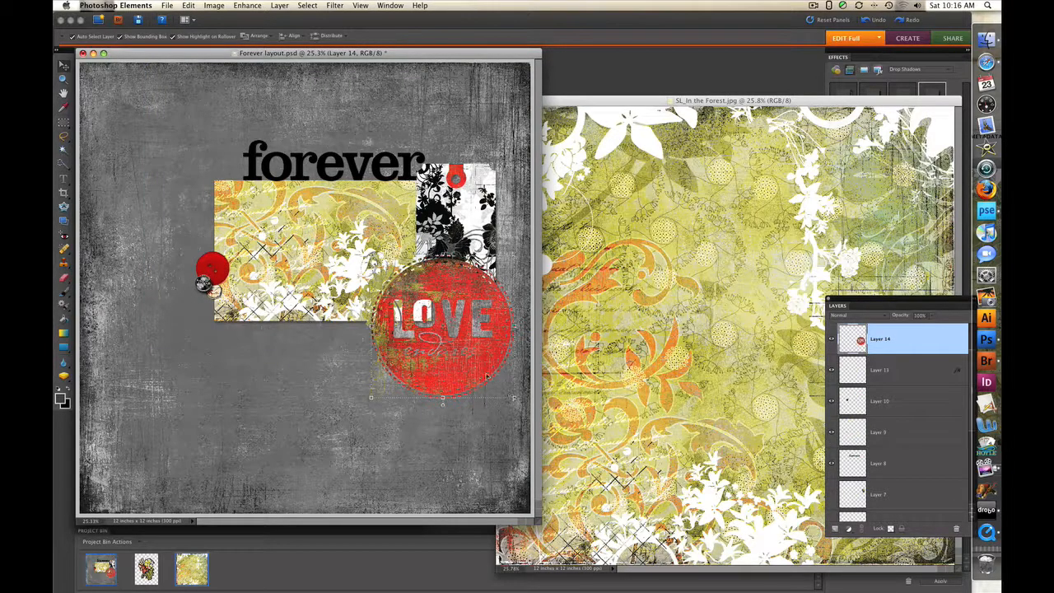
mouse_move(464, 323)
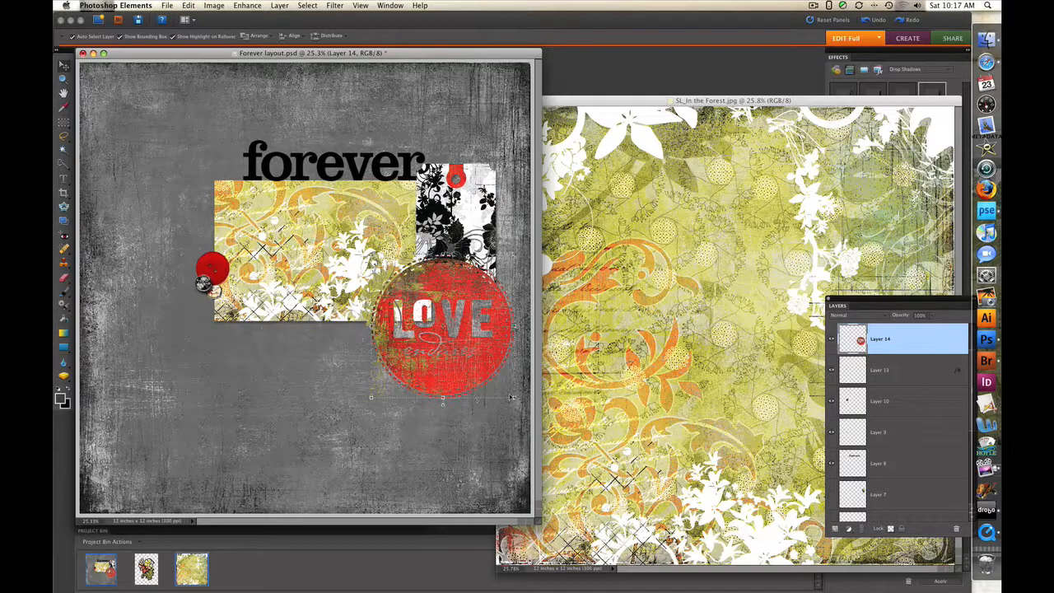
mouse_move(985, 318)
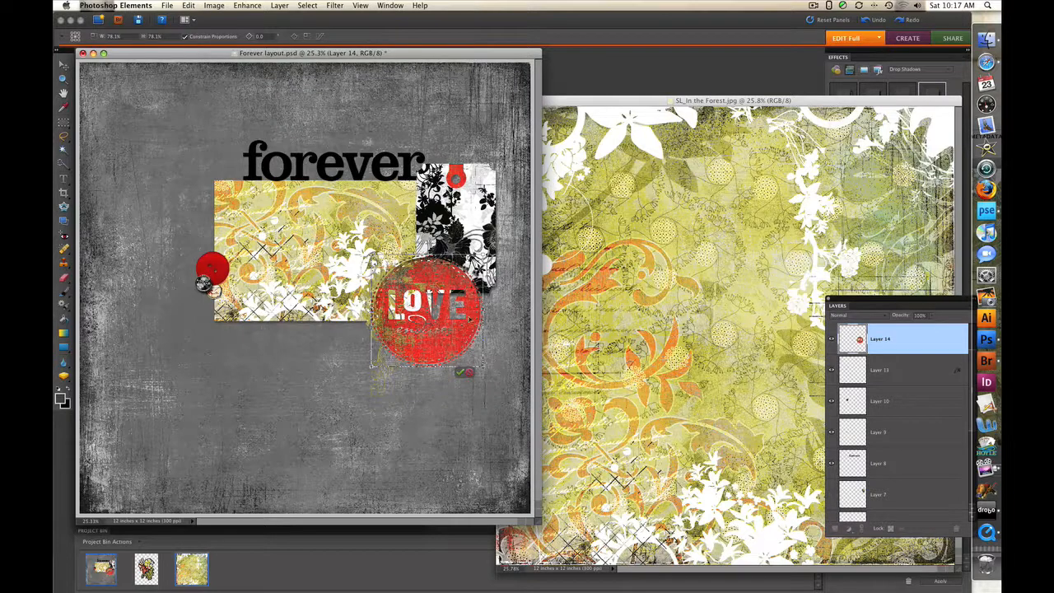
Scale the red LOVE note smaller and nudge it slightly left over the photo collage.
left_click_drag(428, 316, 404, 310)
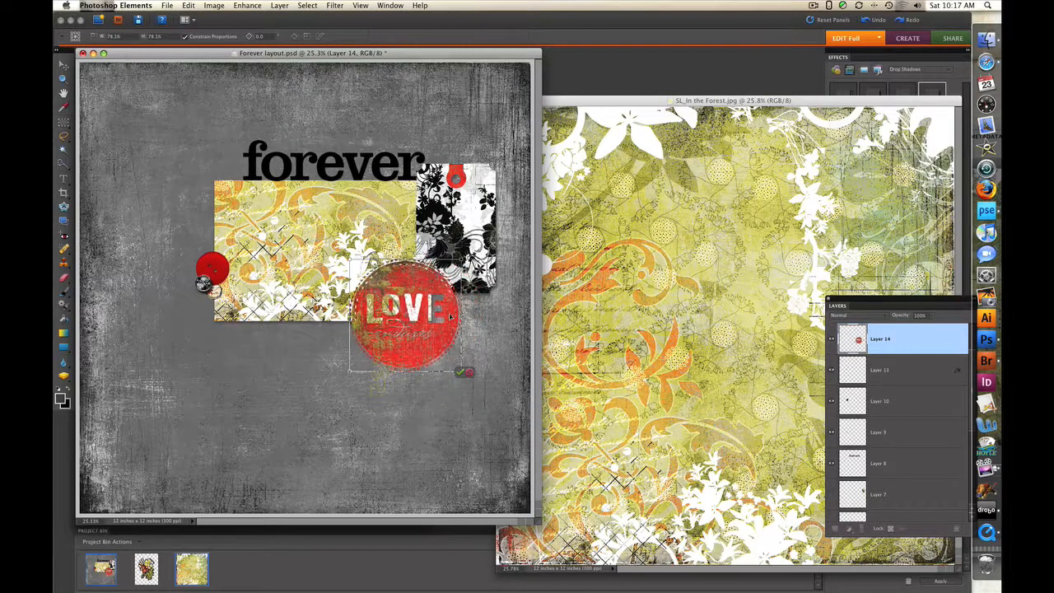
left_click_drag(404, 310, 425, 312)
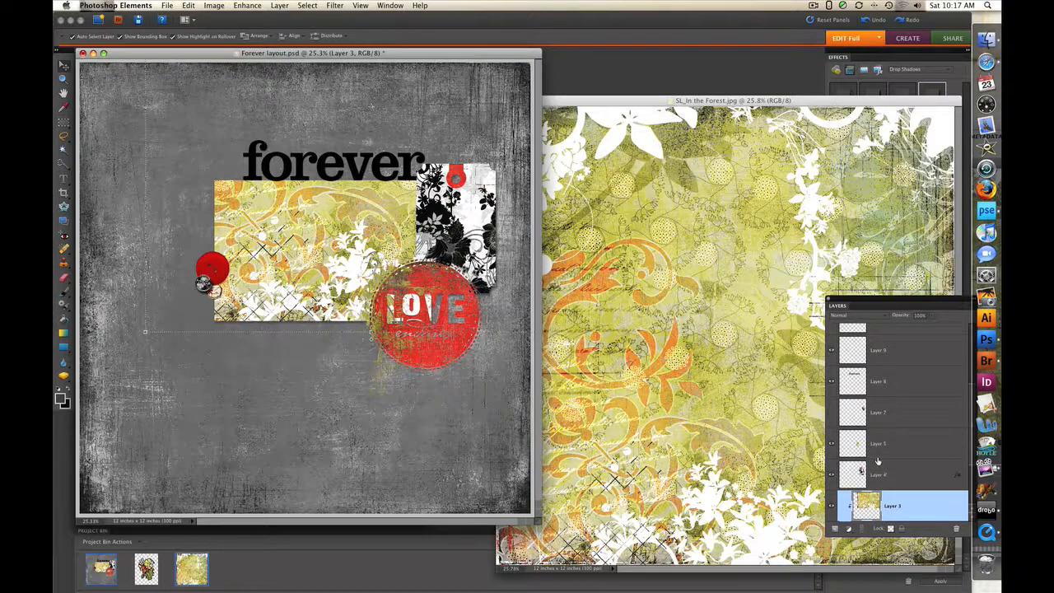
Place the green floral forest paper up and left so it sits under the forever title.
scroll("down", 3)
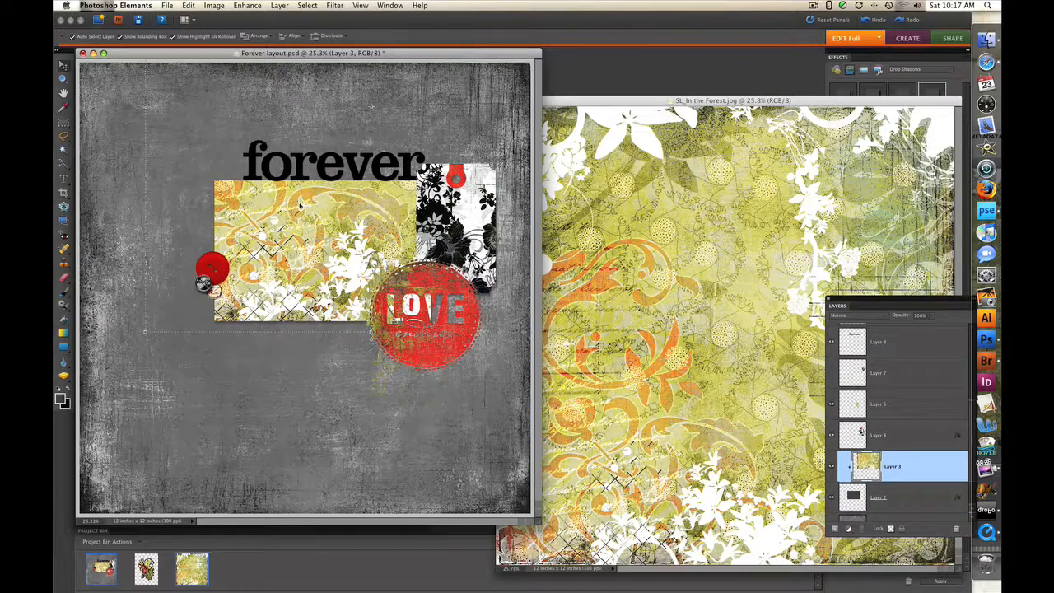
mouse_move(774, 455)
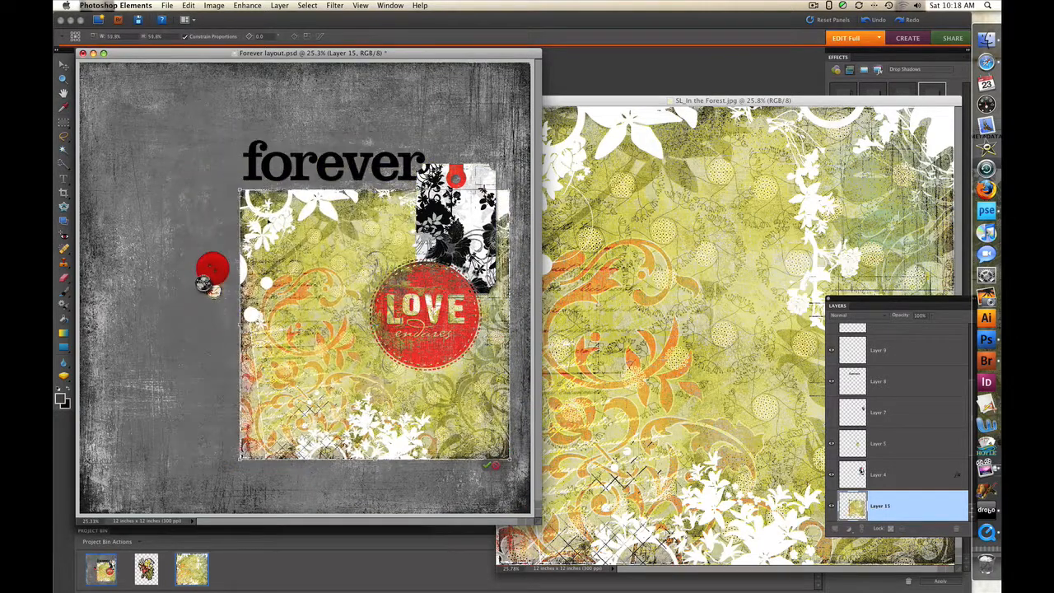
left_click_drag(371, 322, 346, 297)
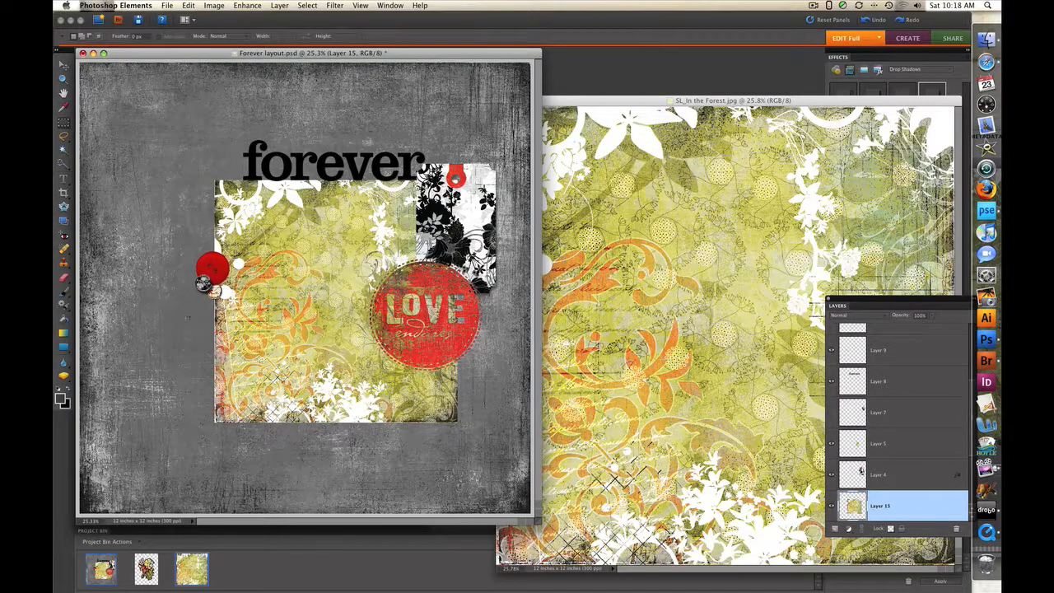
left_click_drag(190, 316, 475, 445)
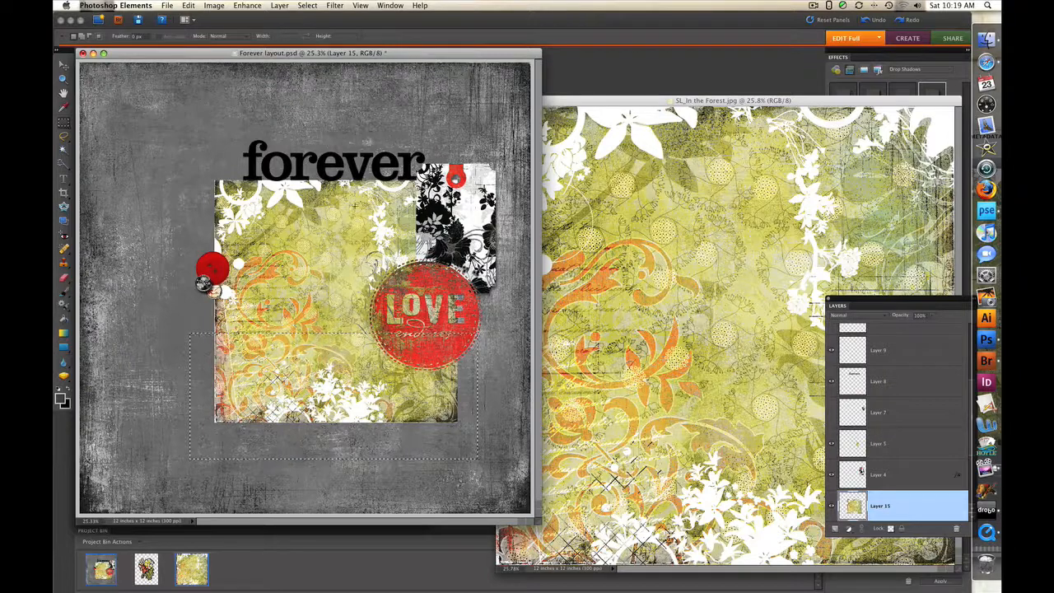
left_click(307, 5)
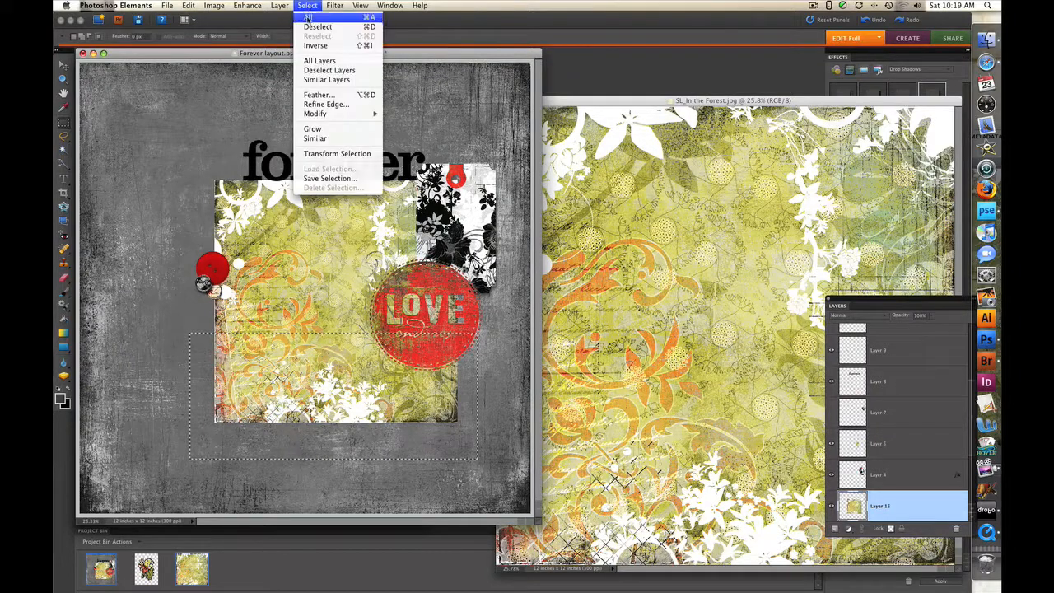
left_click(318, 26)
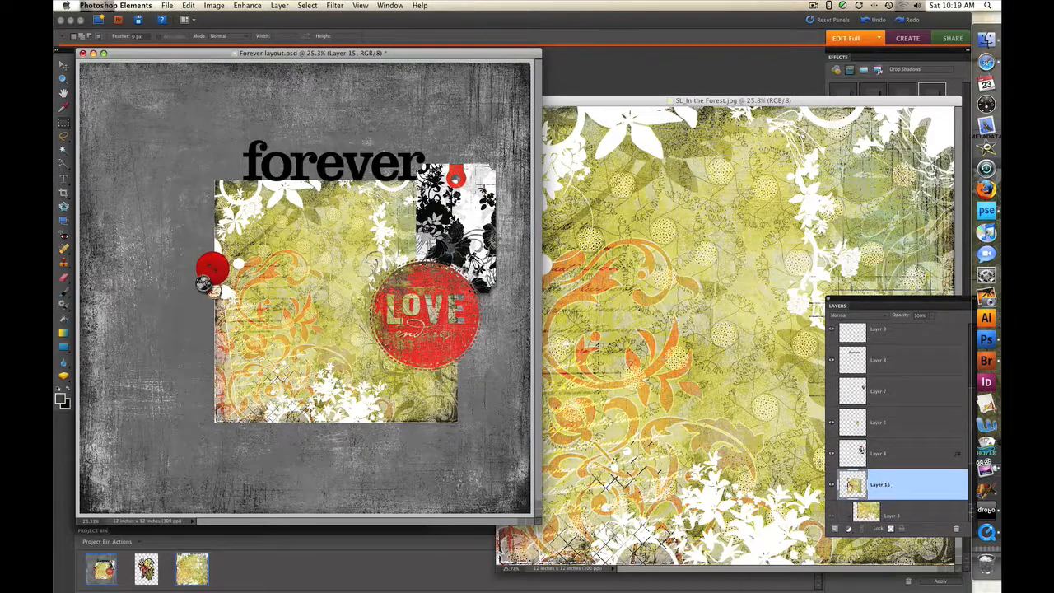
Hide Layer 15's green paper and drop new empty Layer 16 just below it.
left_click(830, 486)
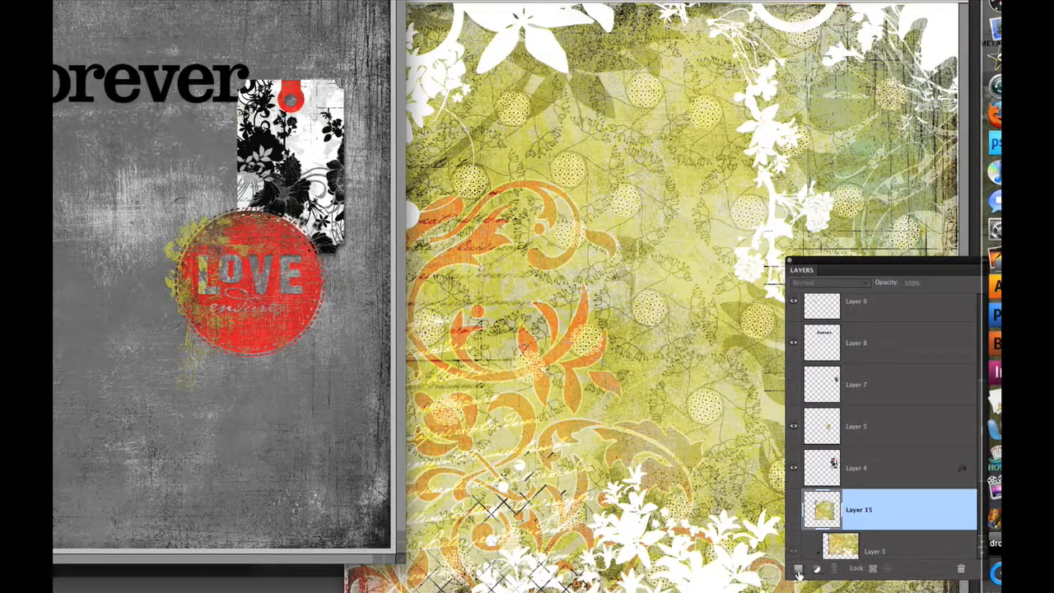
mouse_move(799, 573)
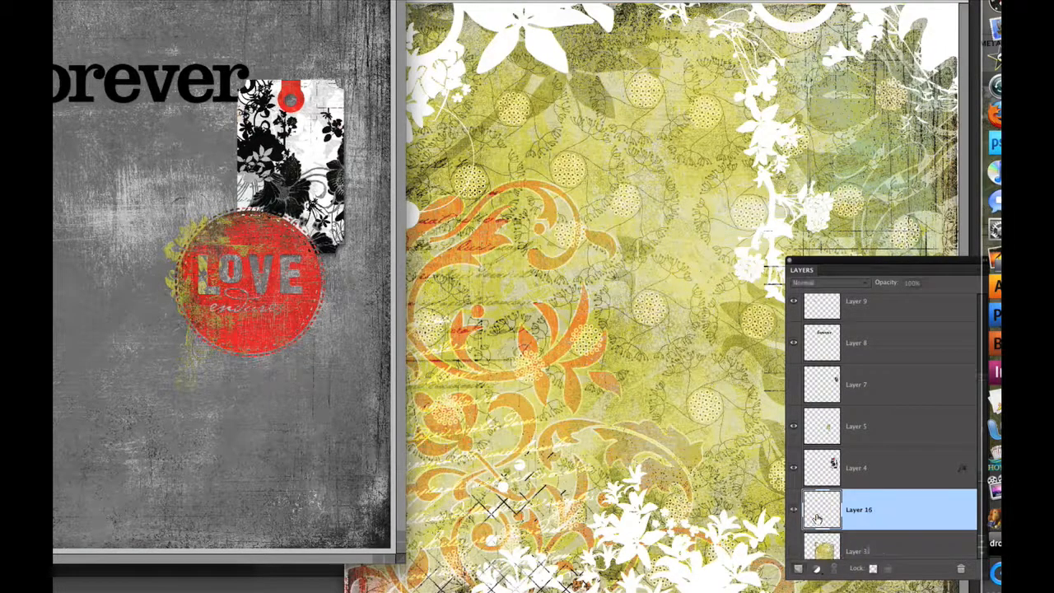
scroll("down", 3)
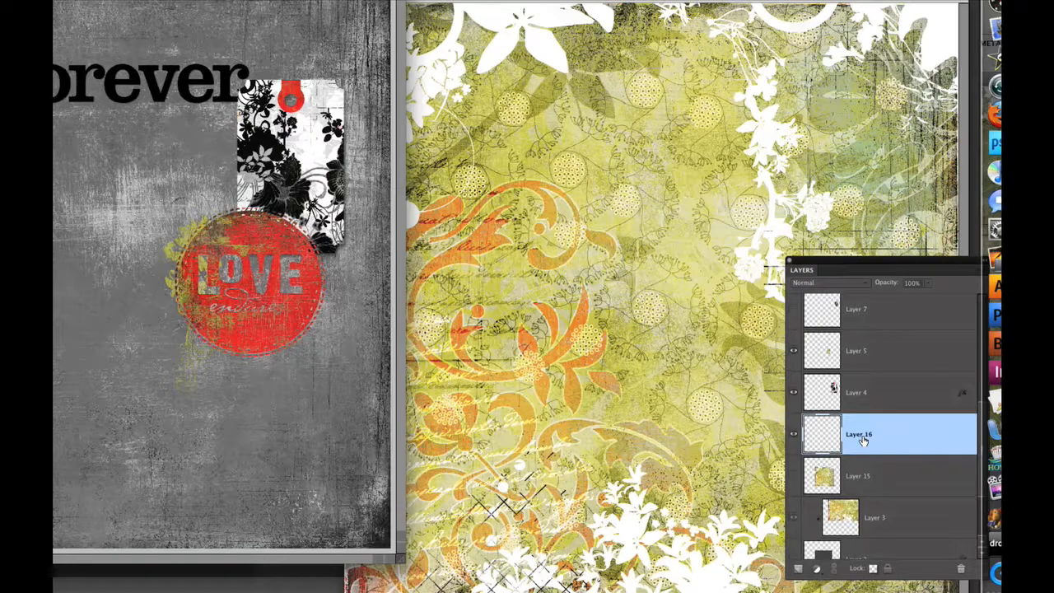
mouse_move(864, 486)
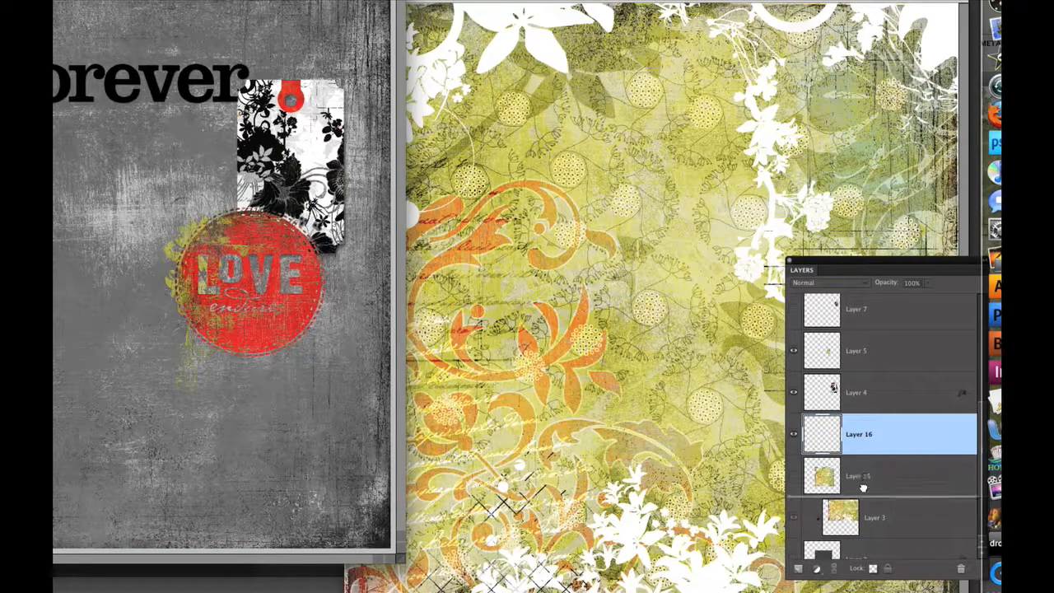
left_click_drag(890, 435, 889, 474)
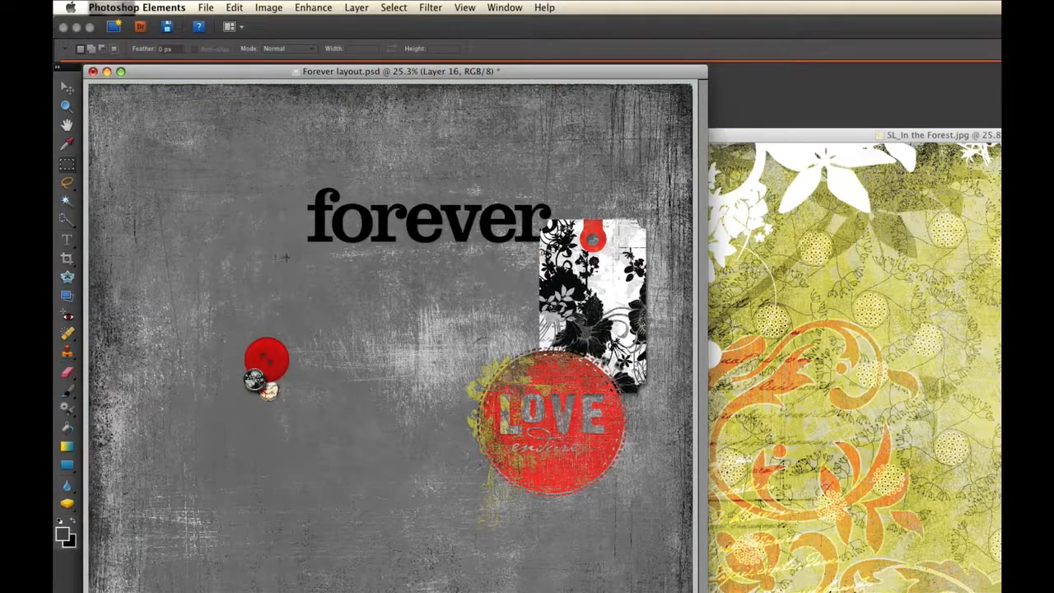
Marquee a rectangle beneath the title, fill it white, and deselect it.
left_click_drag(288, 243, 409, 333)
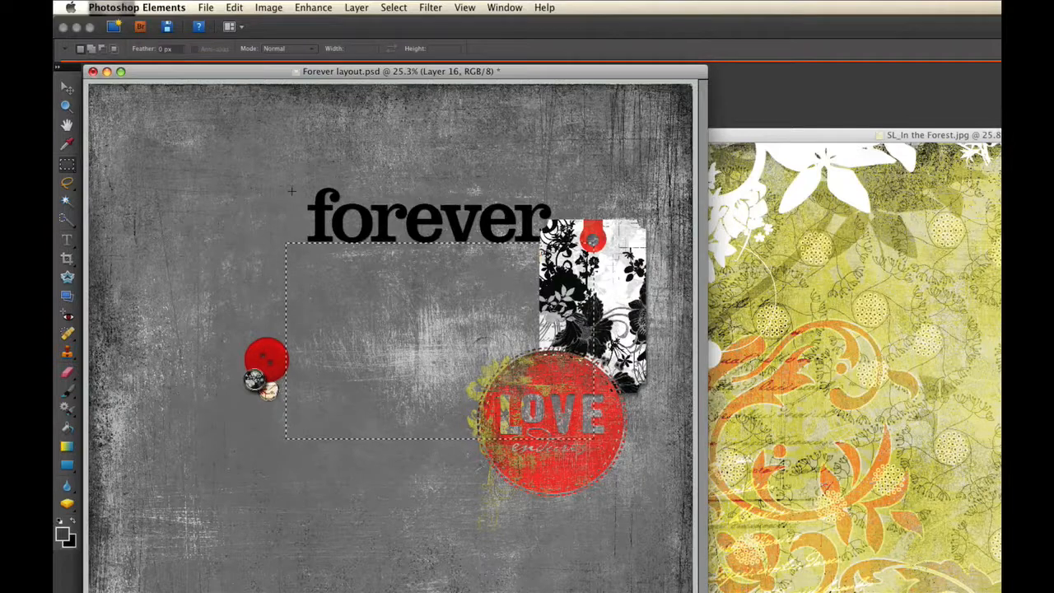
left_click(233, 7)
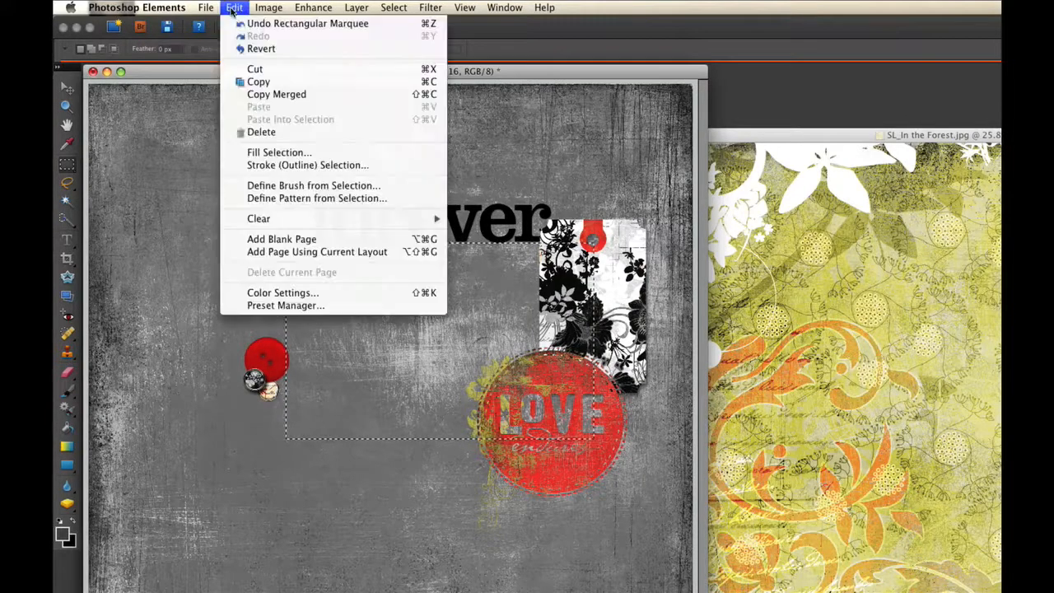
left_click(280, 152)
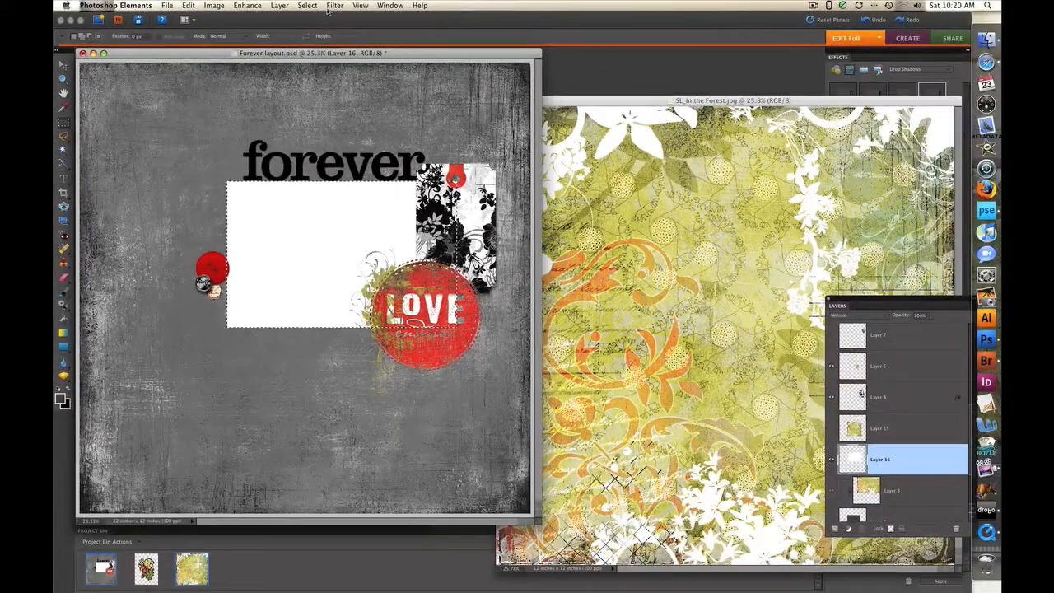
left_click(307, 7)
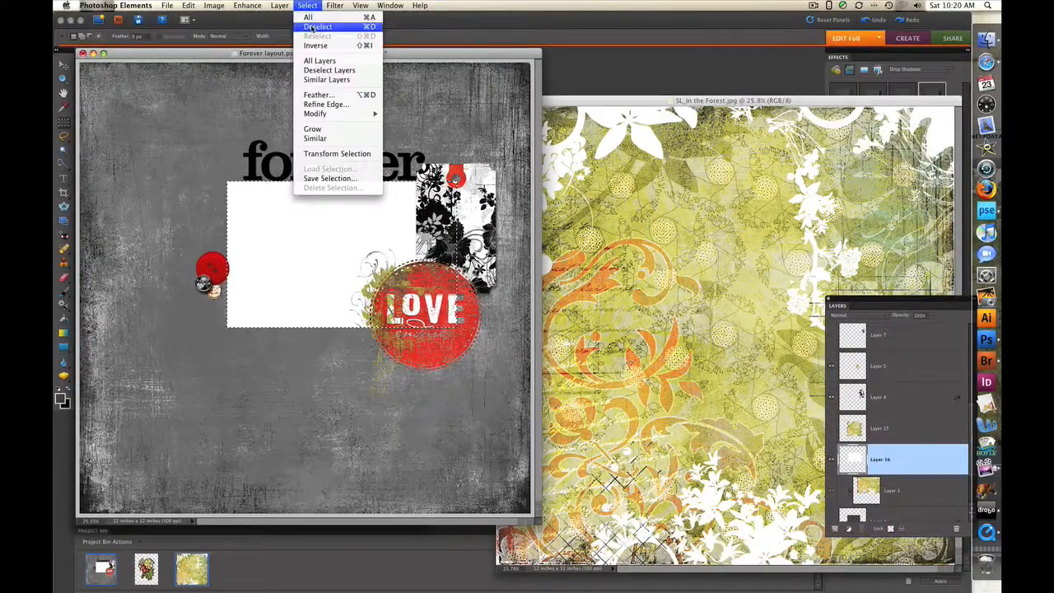
left_click(318, 27)
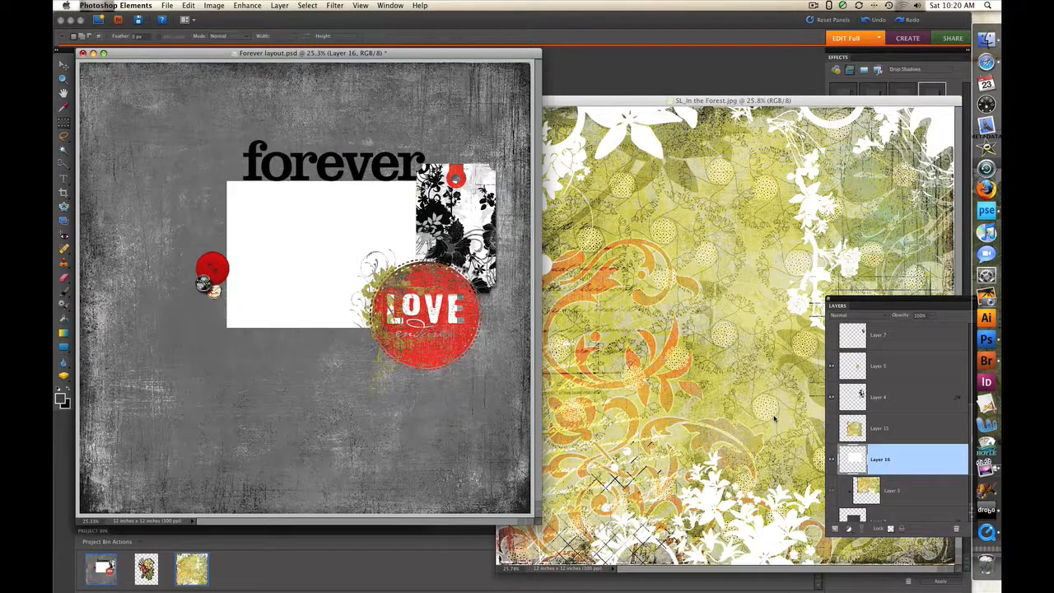
left_click(890, 429)
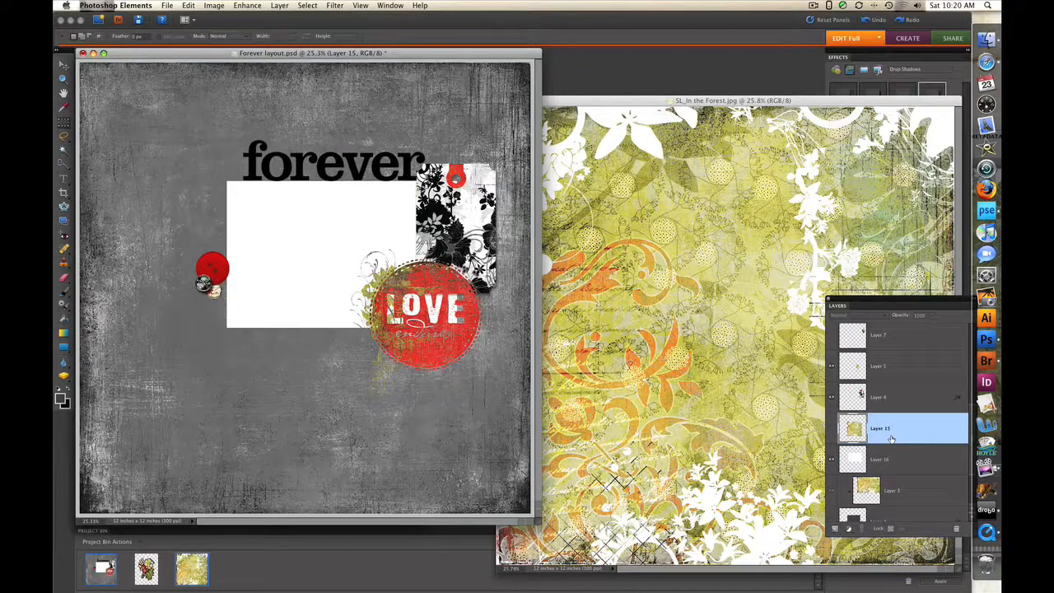
Show Layer 15's green paper again and clip it to the white rectangle with a clipping mask.
left_click(832, 429)
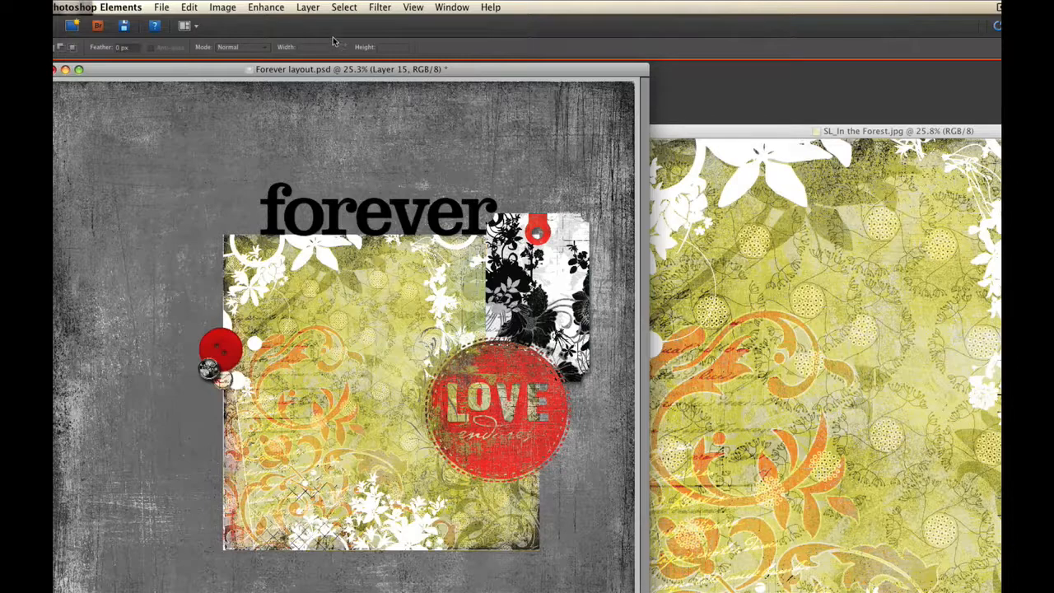
left_click(306, 7)
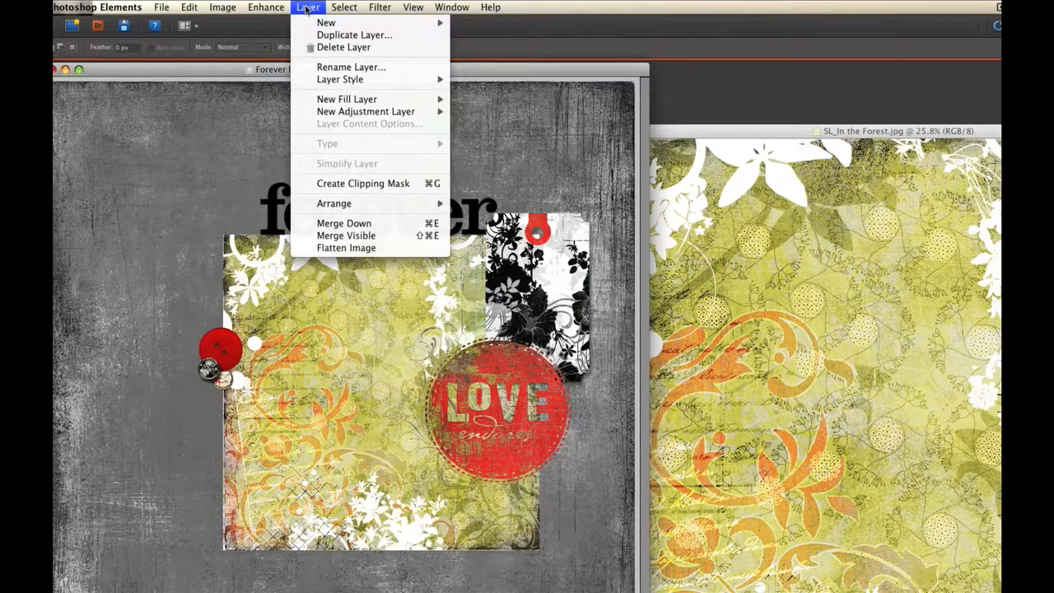
mouse_move(363, 183)
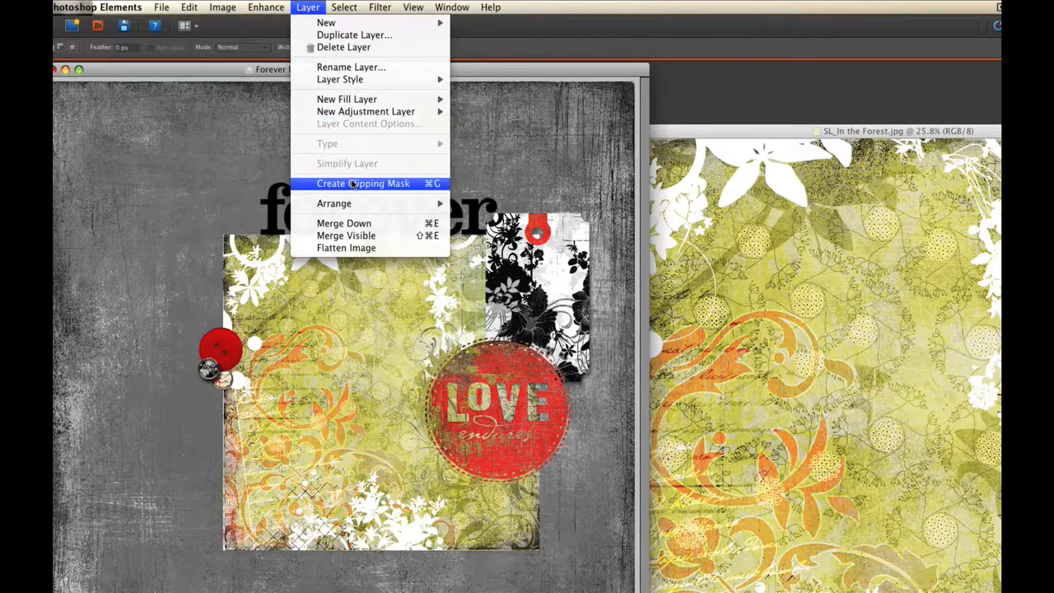